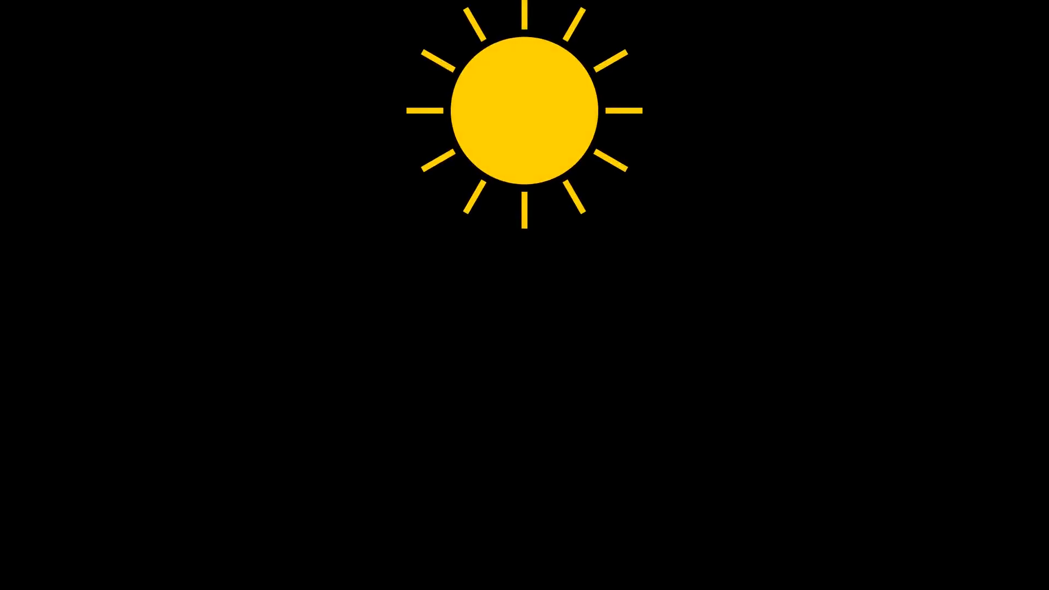
click(524, 107)
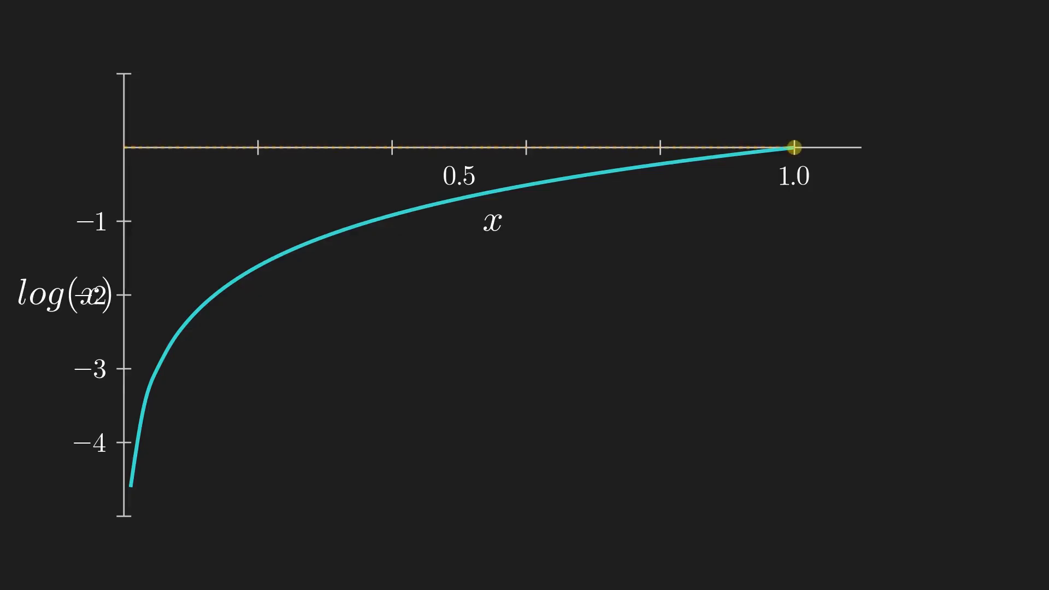
drag(795, 146, 232, 283)
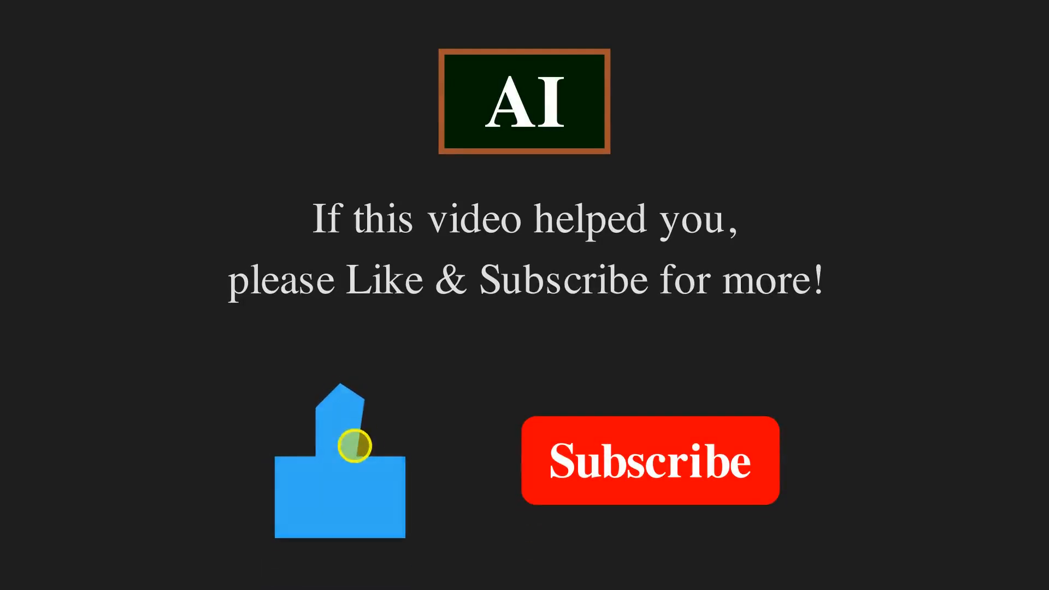
click(650, 458)
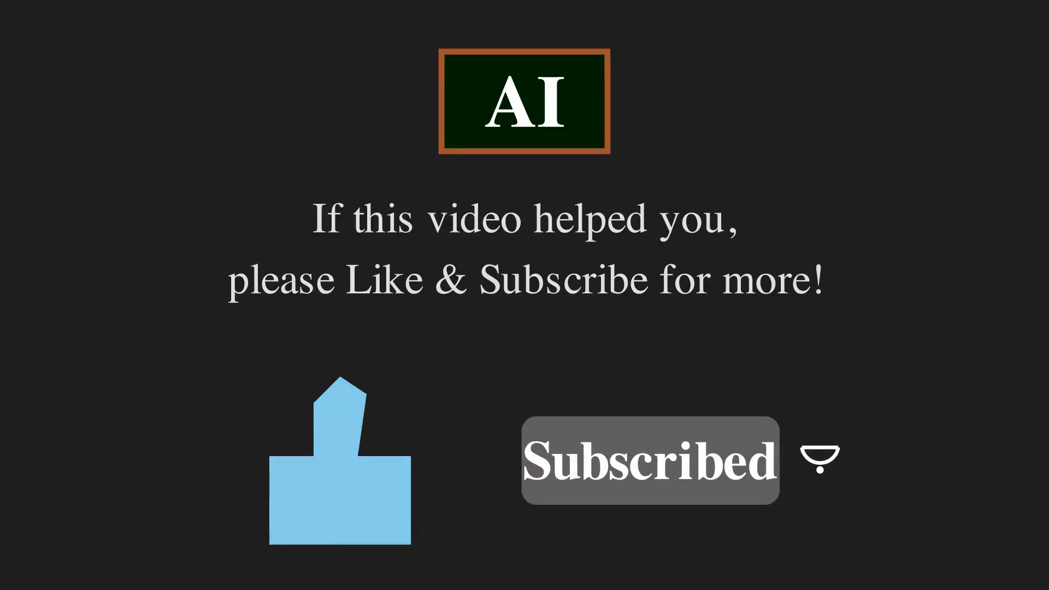